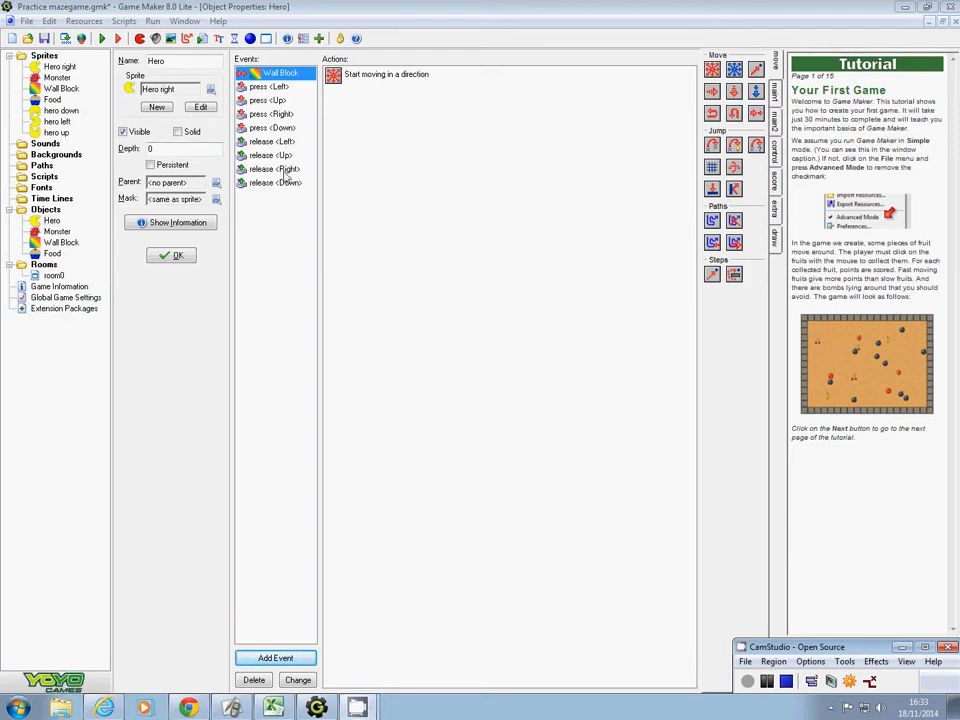
pyautogui.moveTo(332, 192)
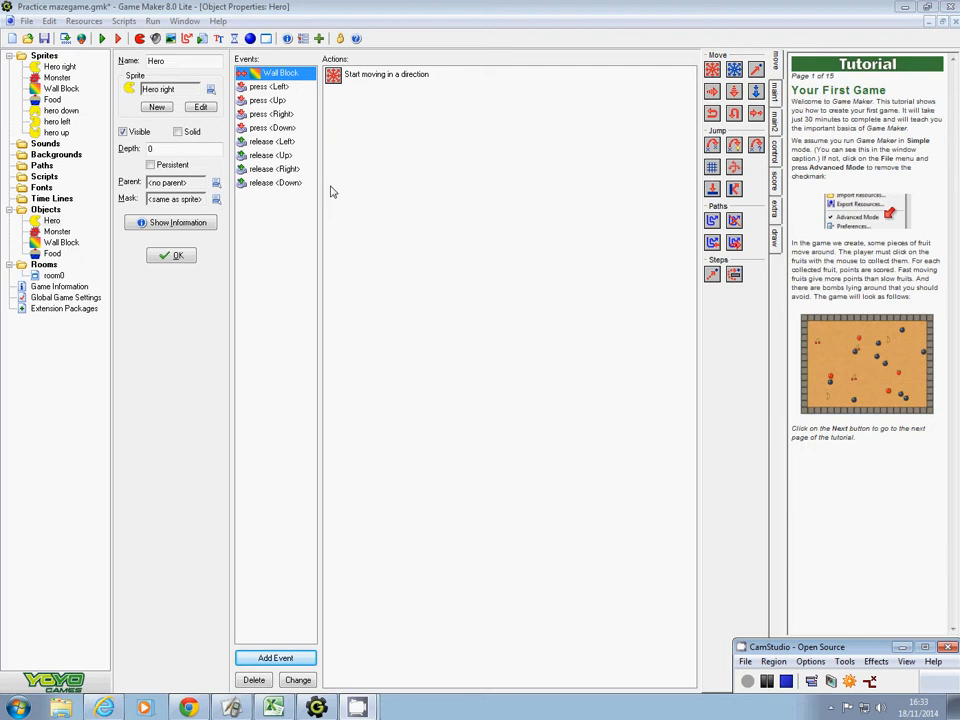
pyautogui.moveTo(380, 100)
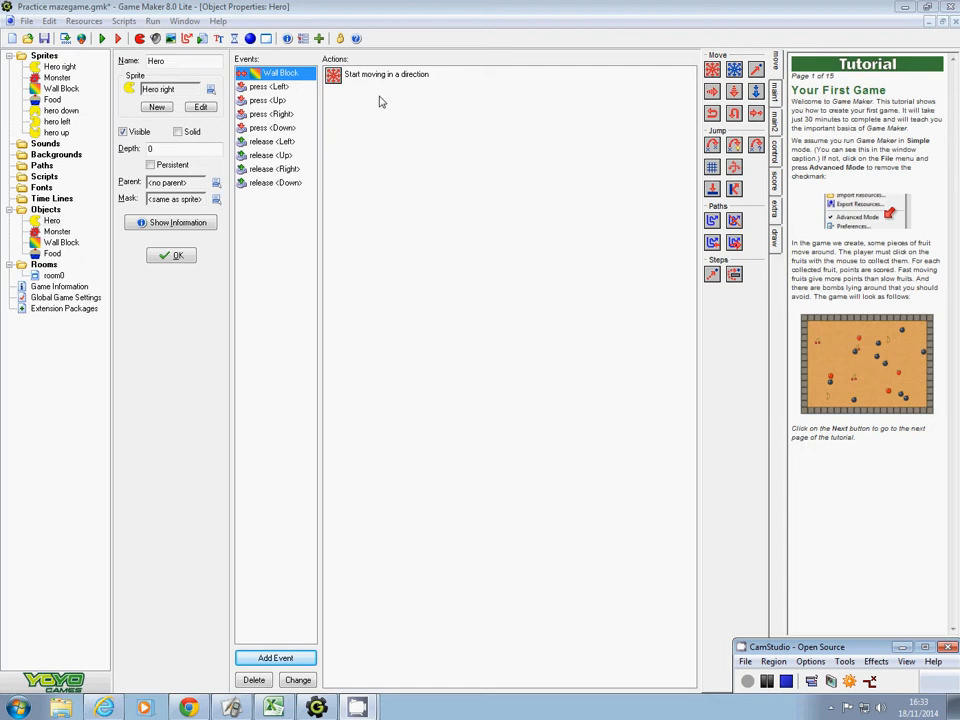
pyautogui.moveTo(344, 92)
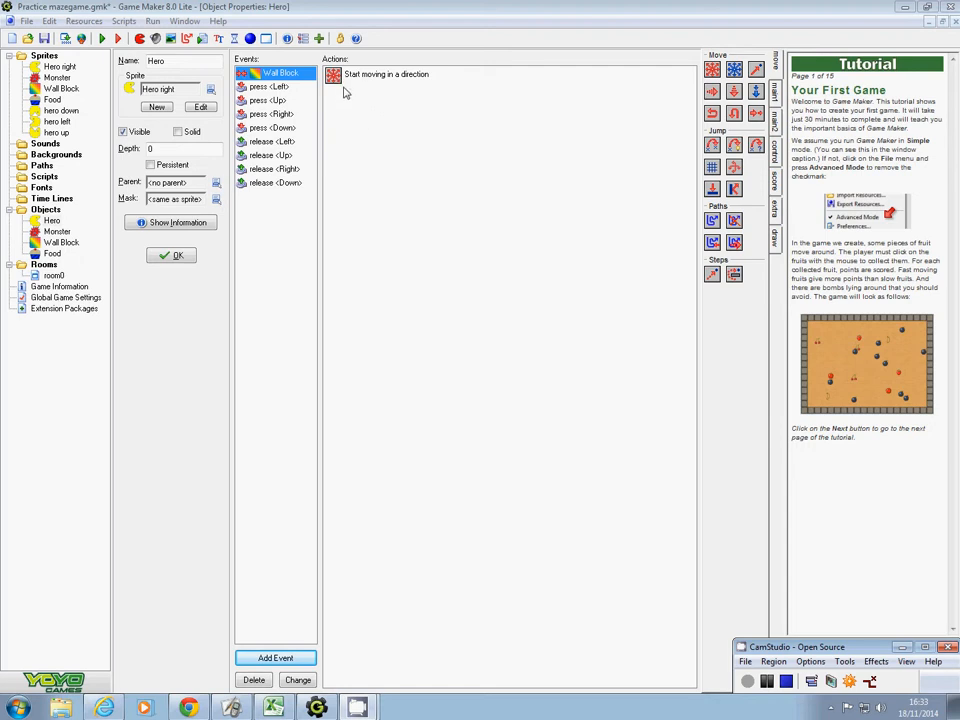
pyautogui.moveTo(652, 206)
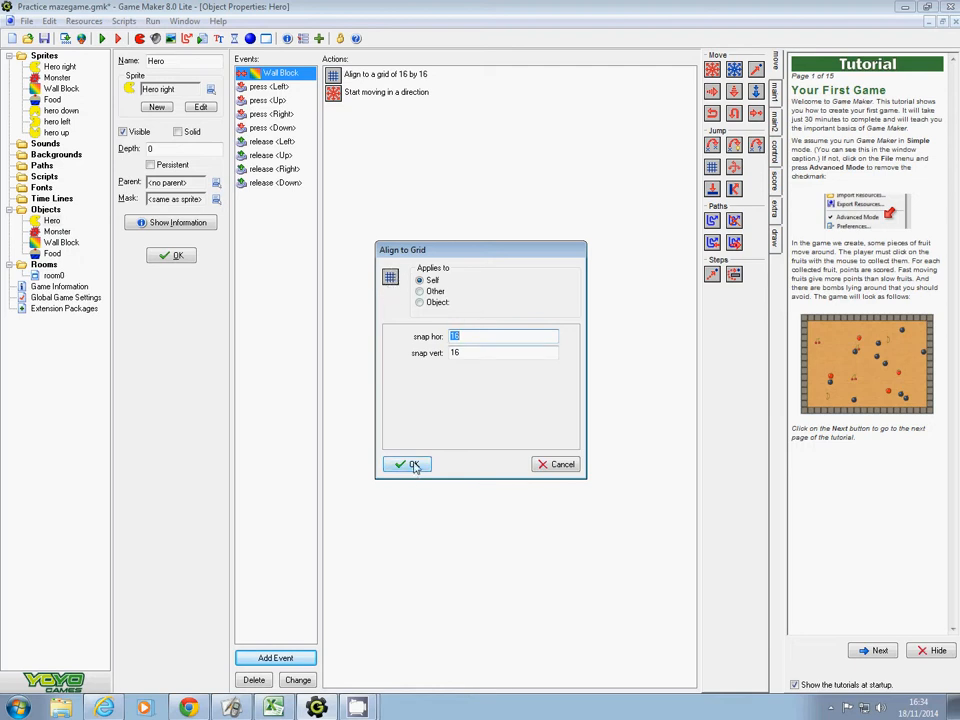
# Step: Confirm 16 by 16 grid alignment for the Wall Block event and move on to the key press events
pyautogui.click(406, 464)
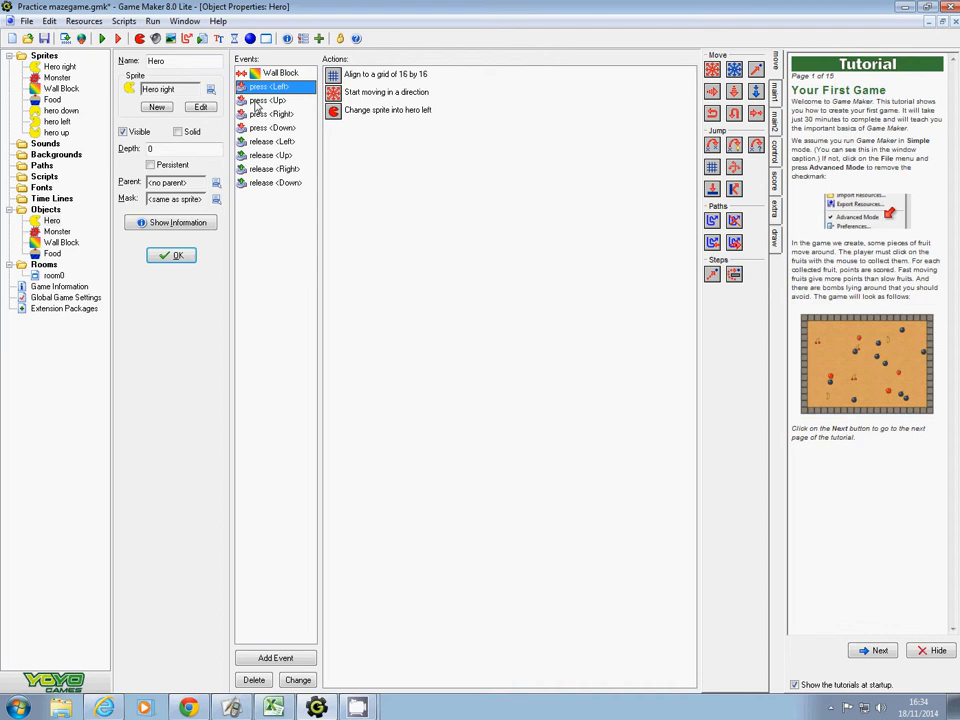
pyautogui.click(268, 100)
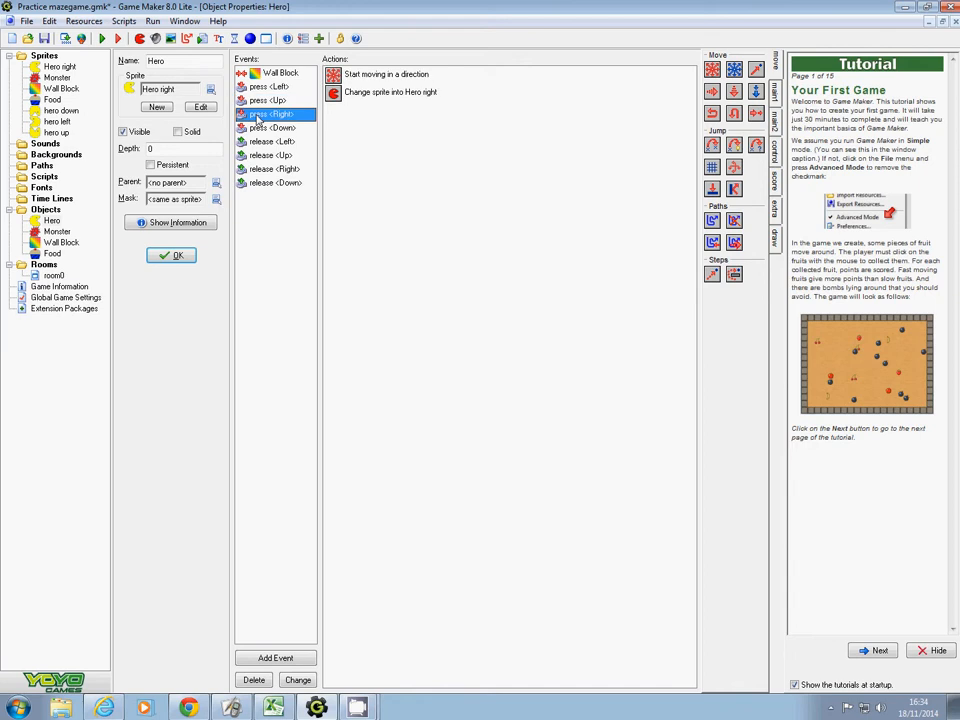
pyautogui.moveTo(422, 78)
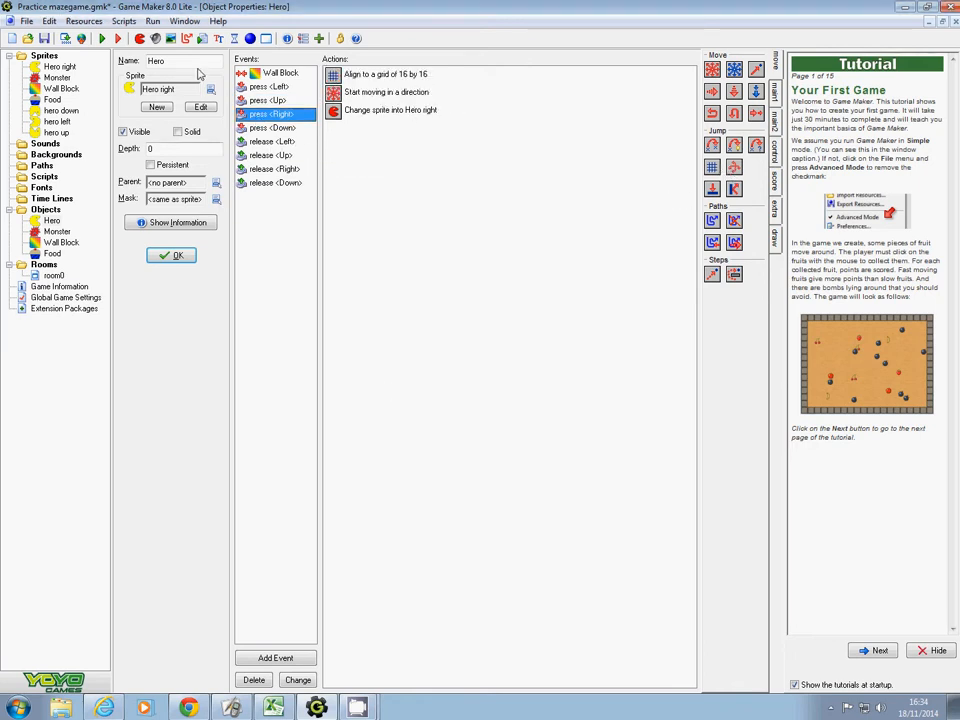
pyautogui.click(272, 128)
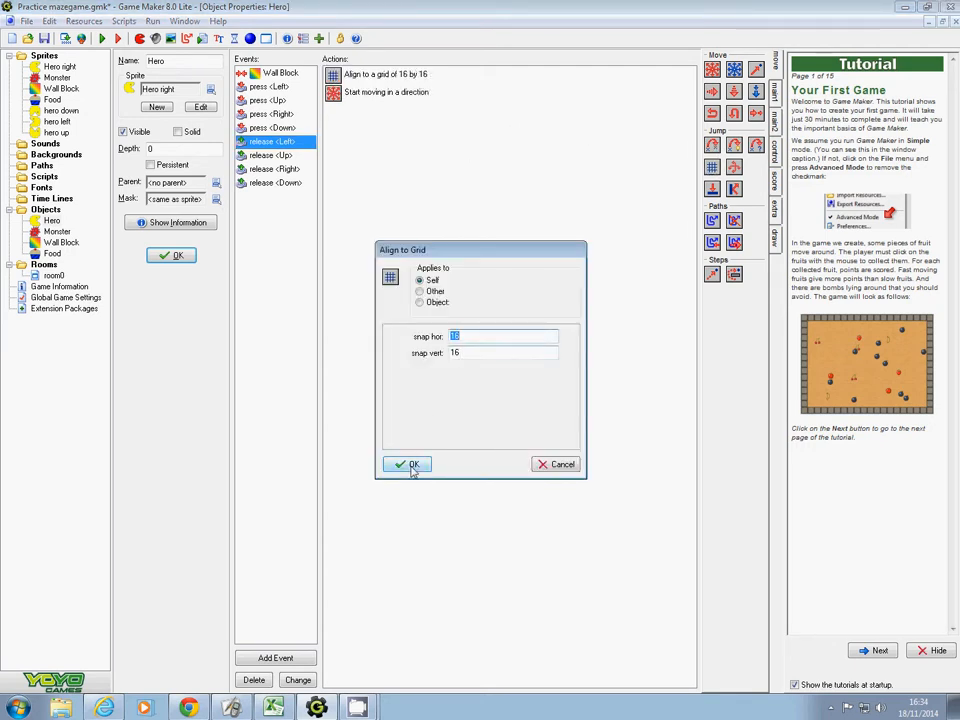
# Step: Give the release Left, Up and Down events the same 16 by 16 grid alignment
pyautogui.click(408, 464)
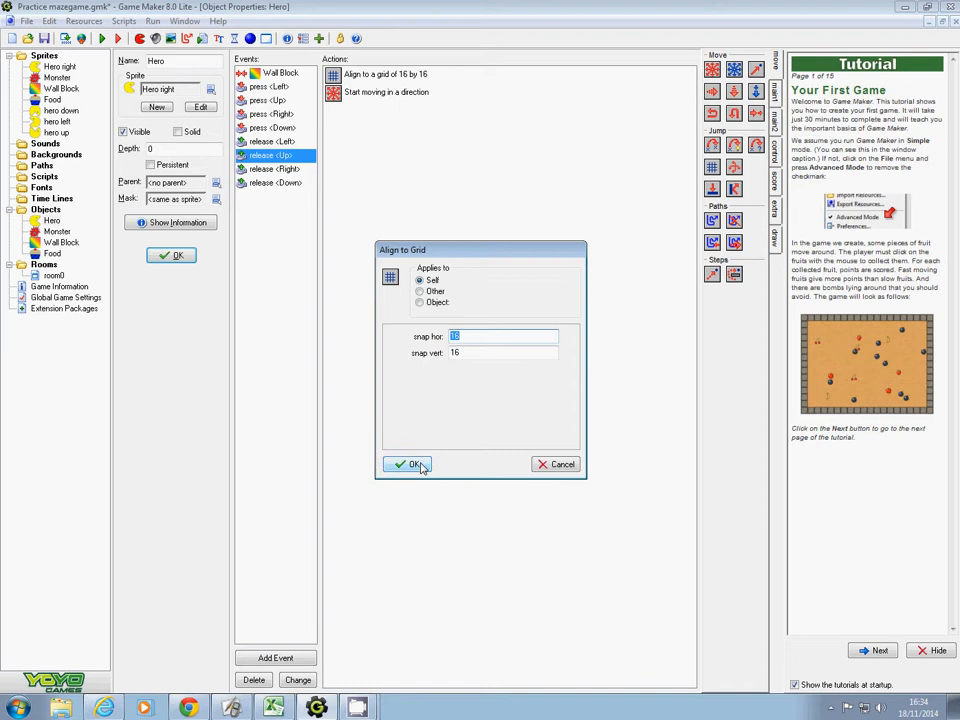
pyautogui.click(408, 464)
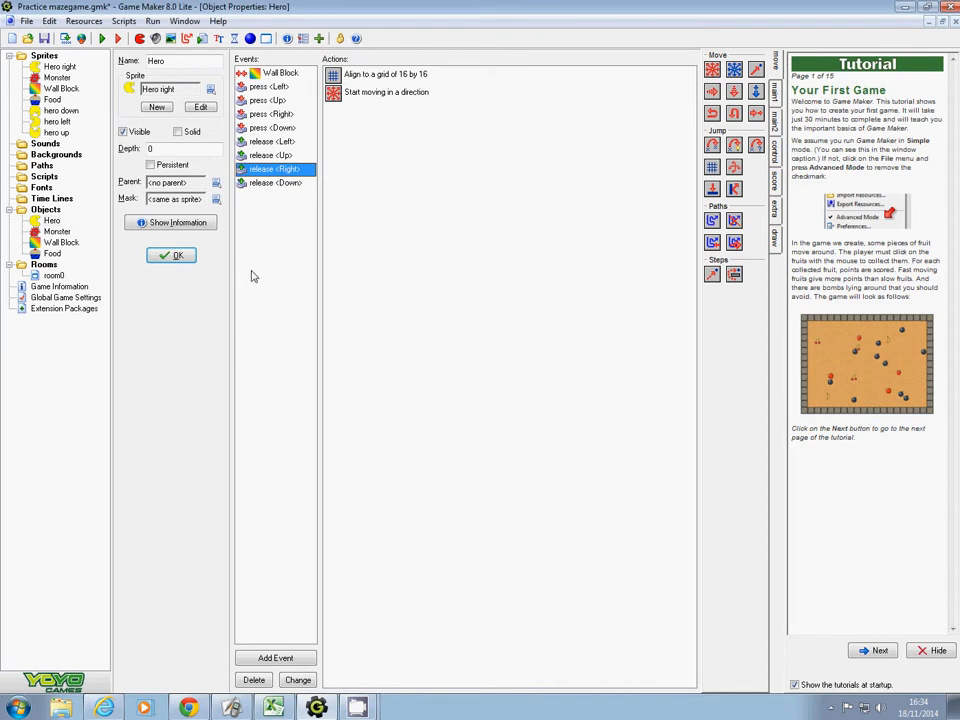
pyautogui.click(272, 182)
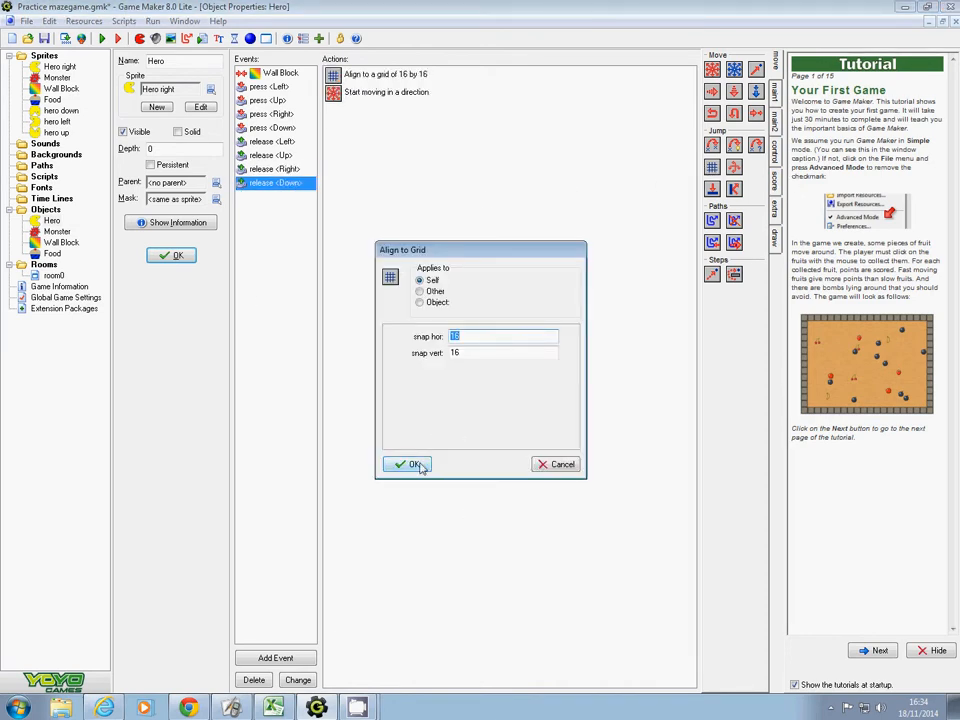
pyautogui.click(408, 464)
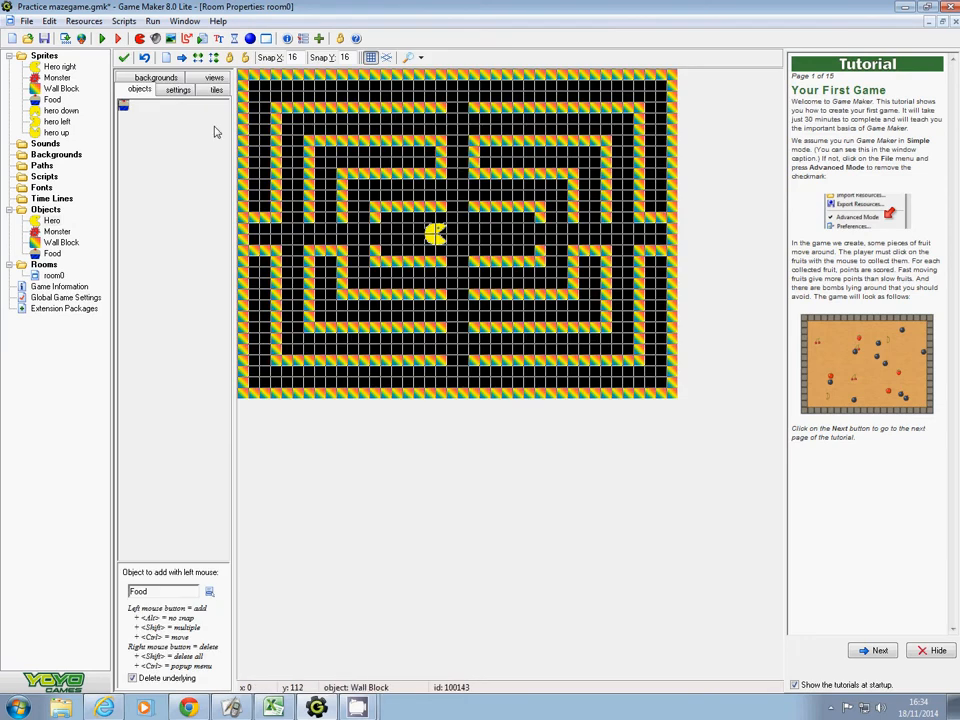
# Step: Run the maze game to test the hero moving through the maze
pyautogui.click(102, 38)
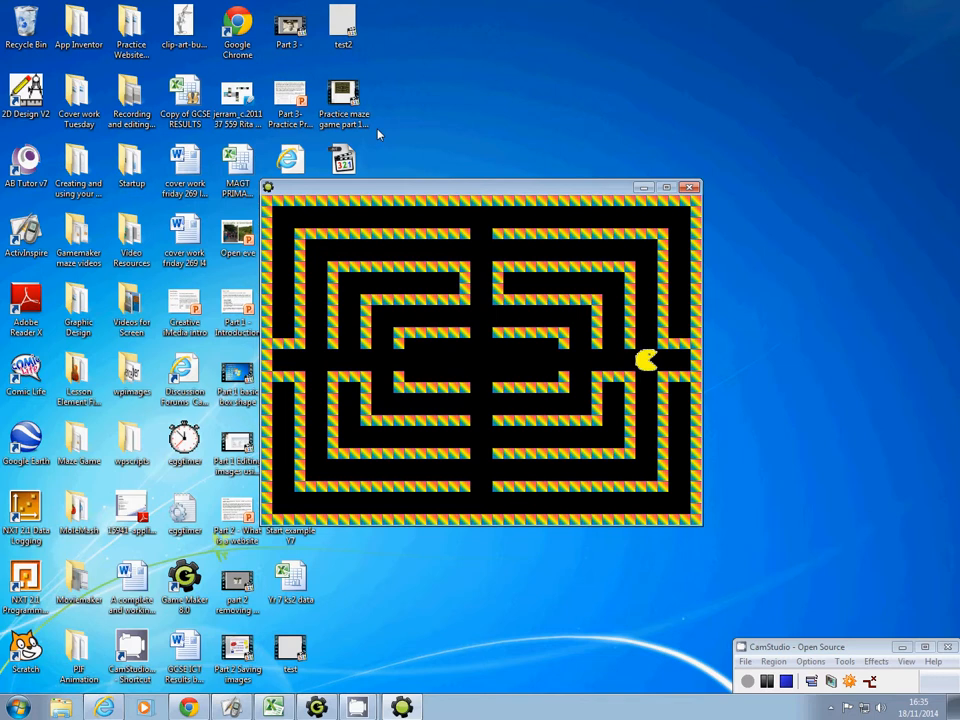
pyautogui.moveTo(472, 276)
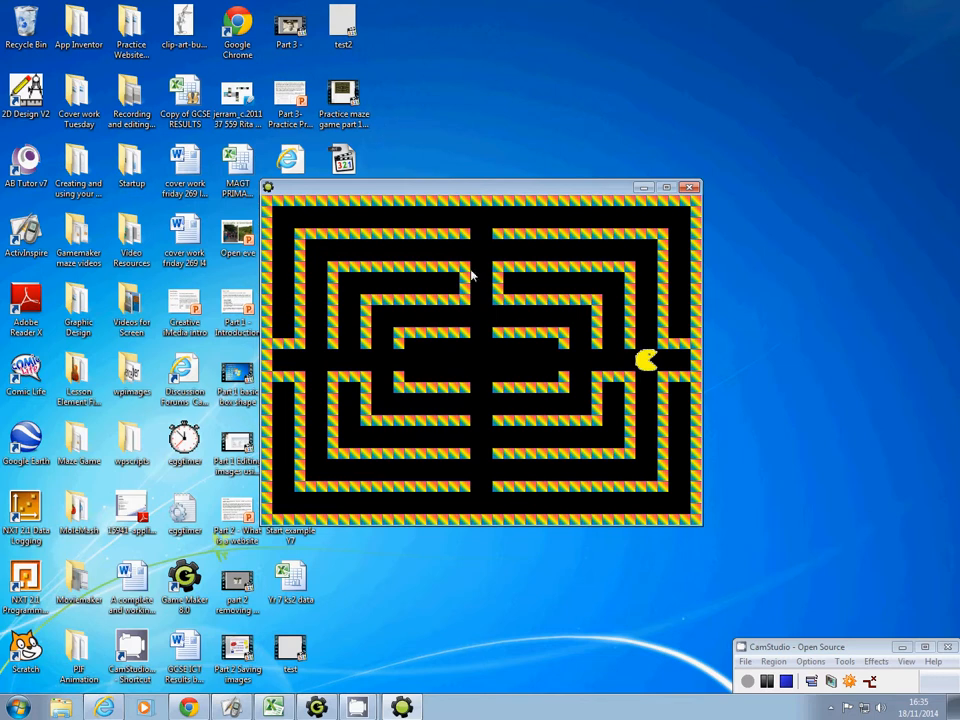